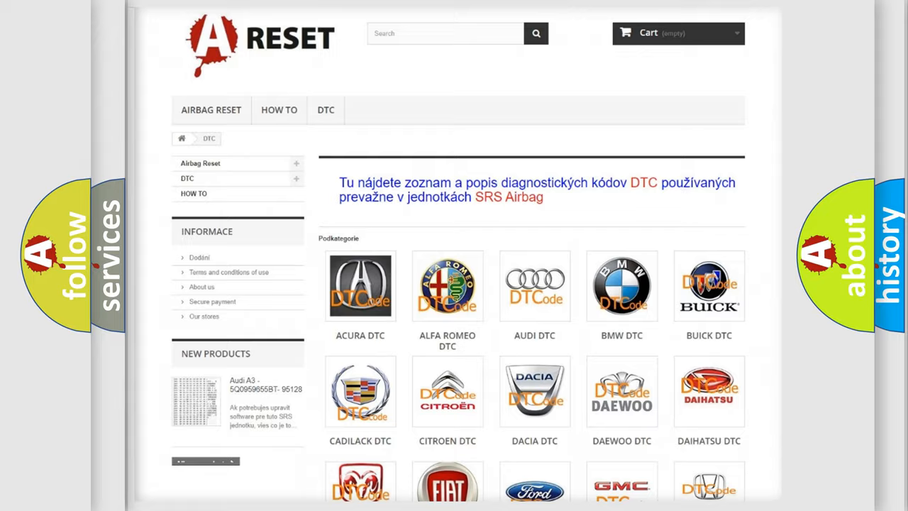
Open the FIAT DTC category and scroll through its grid of Fiat trouble code subcategories
scroll("down", 3)
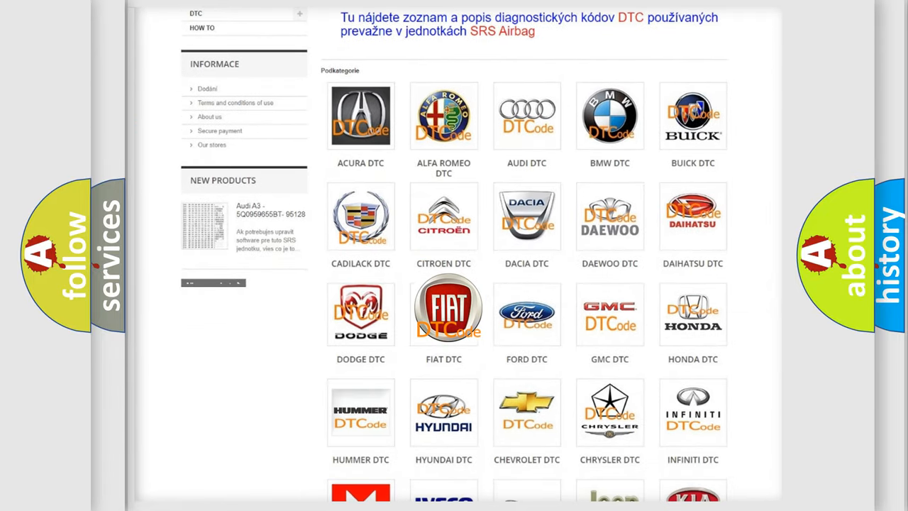
left_click(443, 309)
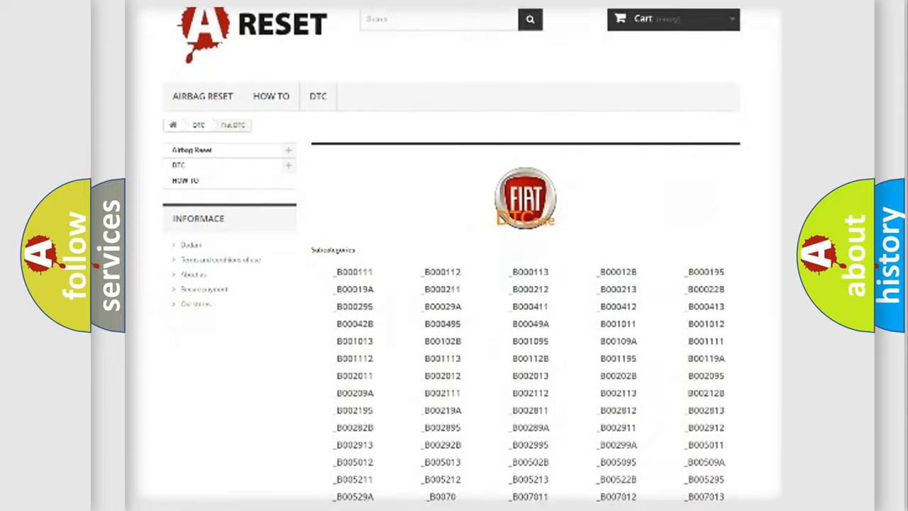
scroll("down", 3)
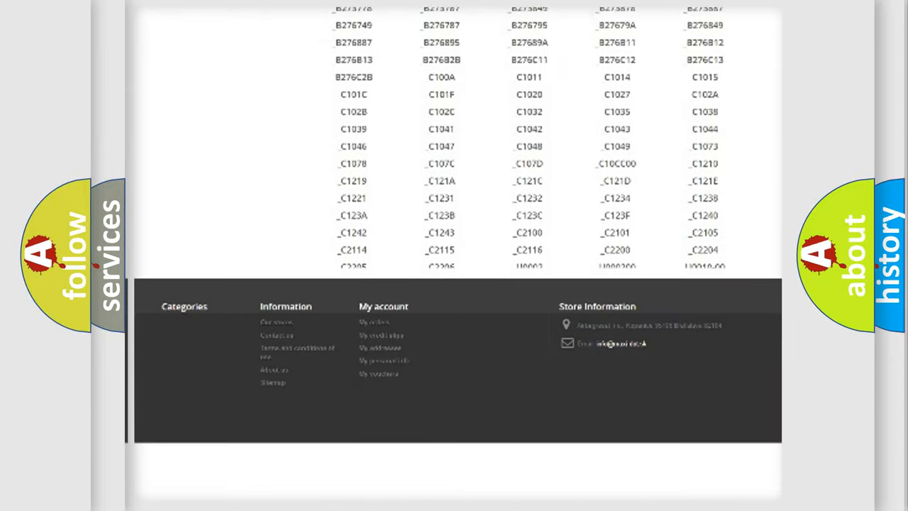
scroll("down", 3)
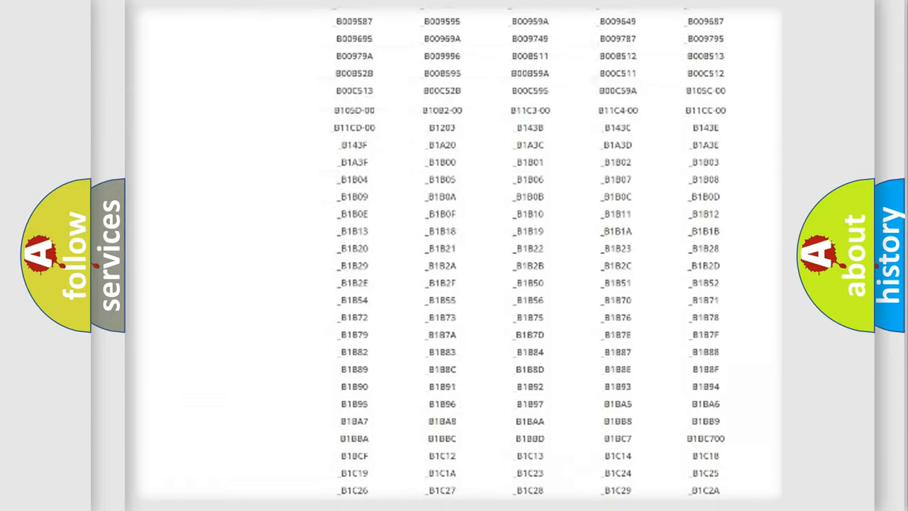